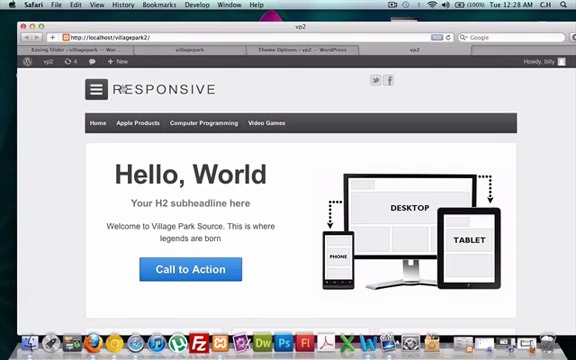
Scroll the Theme Options page to see the Theme Elements, Logo Upload and Home Page sections
scroll("down", 3)
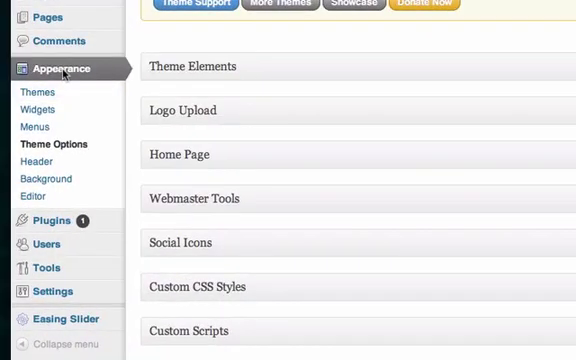
Expand Home Page and replace the subheadline with "The Ultimate Source"
left_click(36, 92)
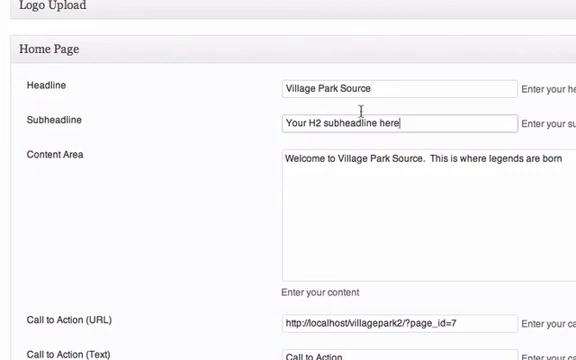
type("The Ultimate Source")
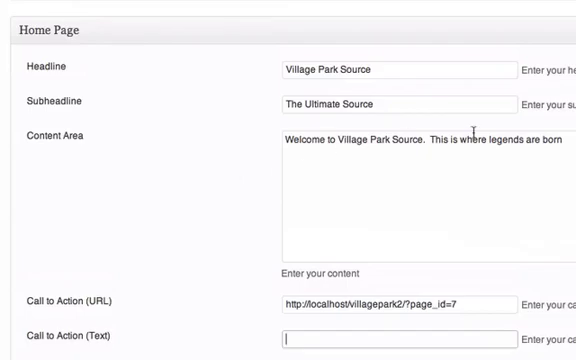
mouse_move(402, 206)
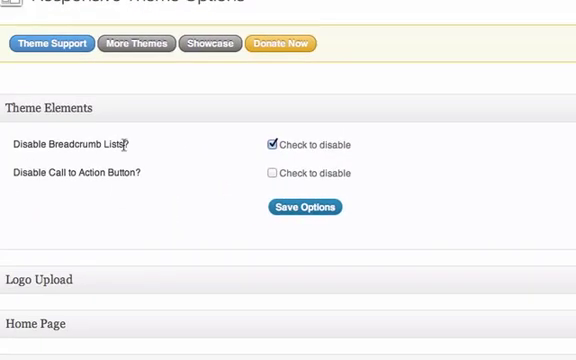
Uncheck 'Disable Breadcrumb Lists?' and save the theme options
left_click(270, 144)
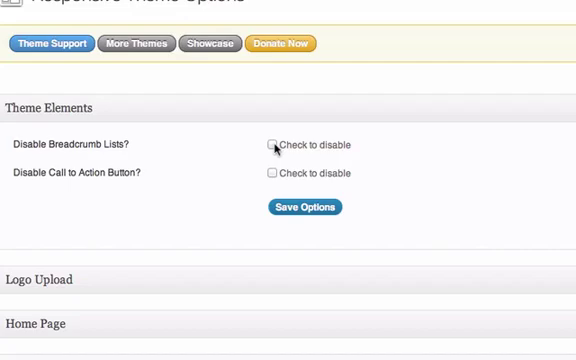
left_click(272, 144)
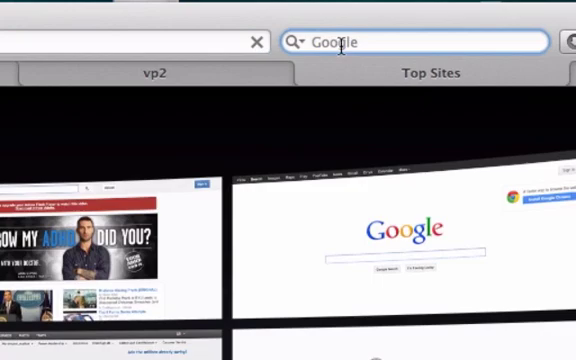
Search for 'easing slider 1.2.1' and reach the WordPress.org Easing Slider plugin page
type("easing slider 1.2.1")
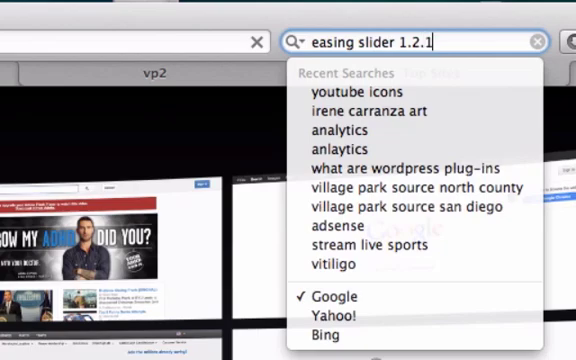
key("enter")
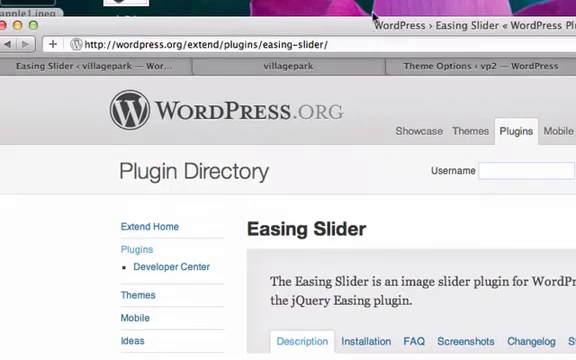
scroll("down", 3)
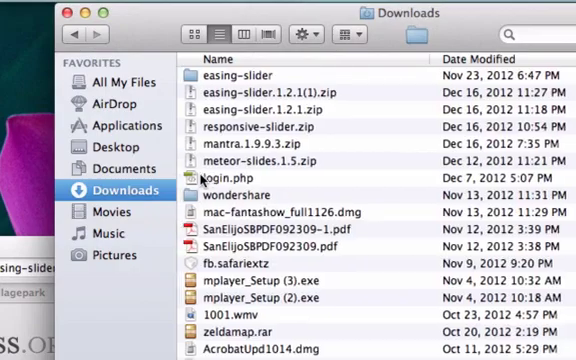
Take the downloaded easing-slider folder and browse into Applications > XAMPP toward the site's plugins folder
left_click(240, 76)
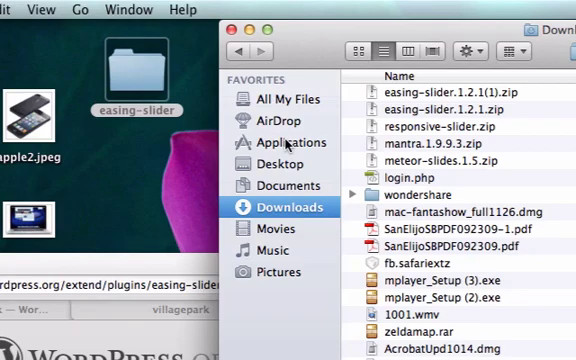
left_click(292, 142)
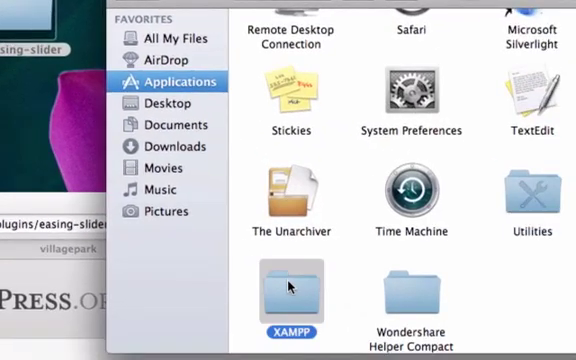
double_click(290, 284)
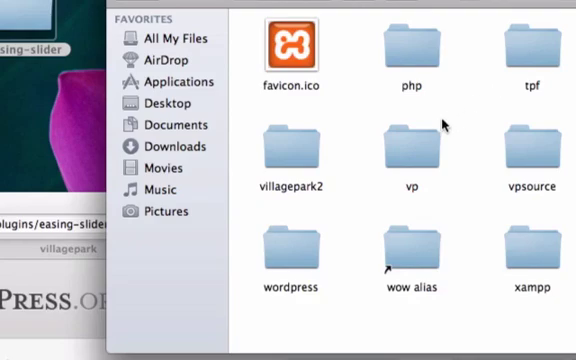
mouse_move(296, 156)
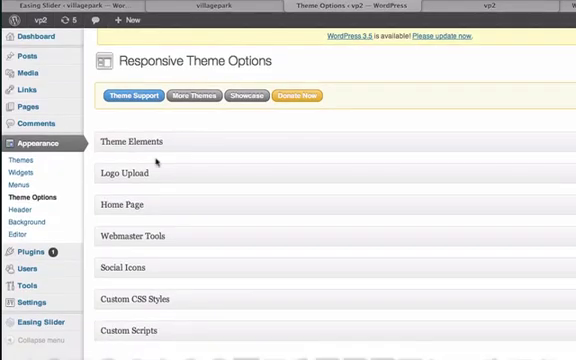
Go to the Easing Slider page in the dashboard sidebar to manage slideshow images
scroll("down", 3)
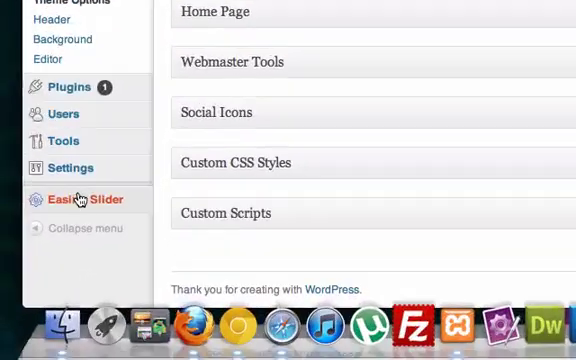
left_click(84, 200)
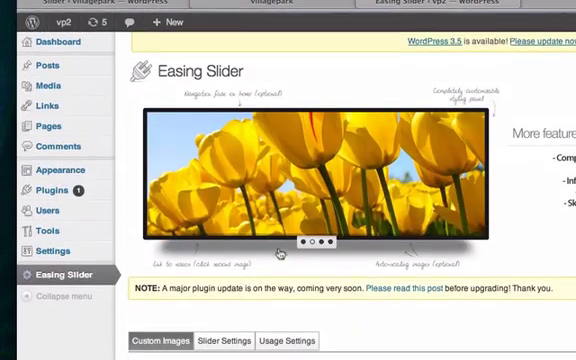
scroll("down", 3)
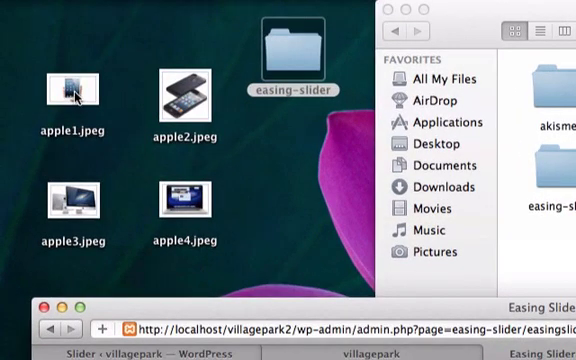
mouse_move(82, 196)
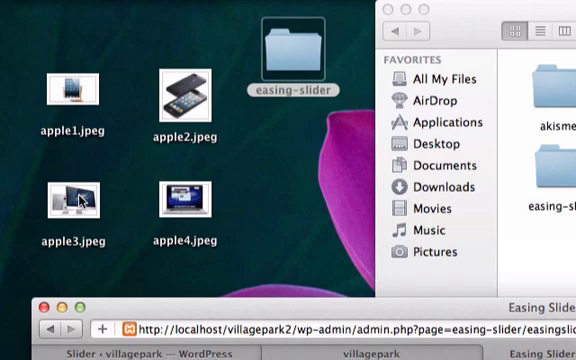
mouse_move(412, 304)
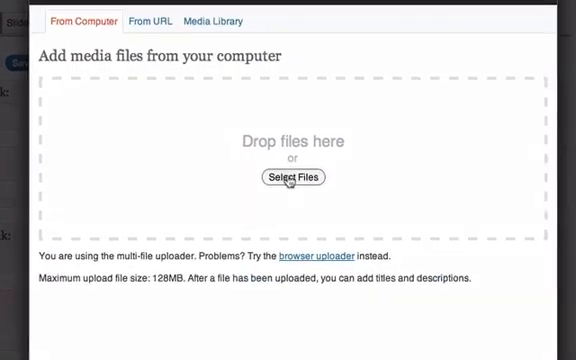
Upload apple1.jpeg and insert it into the slider at Full Size
left_click(292, 178)
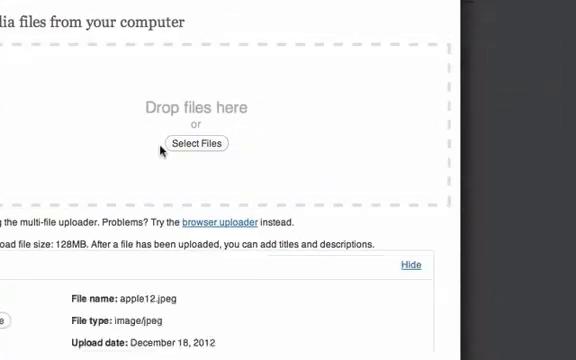
scroll("down", 3)
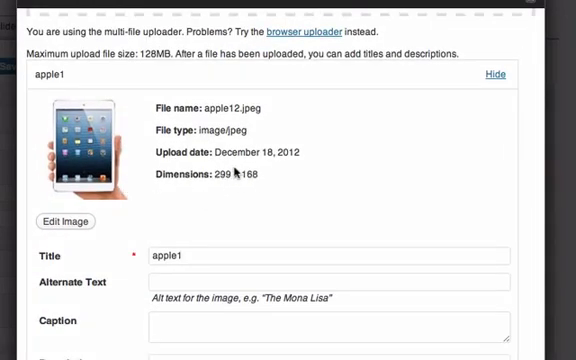
scroll("down", 3)
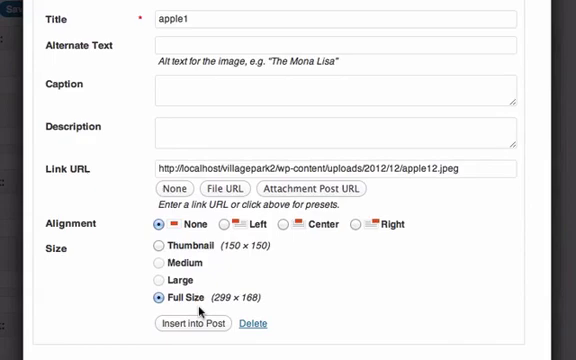
left_click(200, 324)
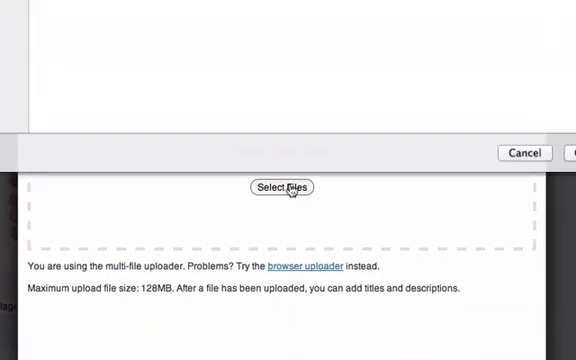
Upload the iPhone image (apple2) as Image #2 and save the slider's image list
left_click(288, 188)
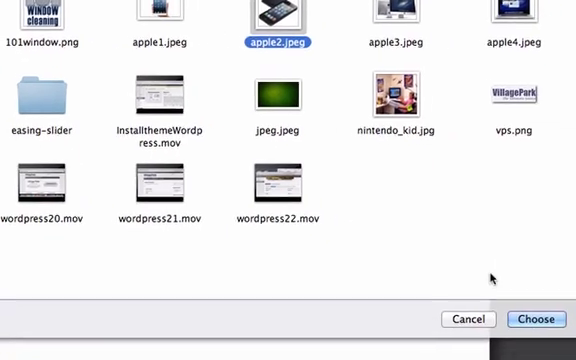
left_click(536, 320)
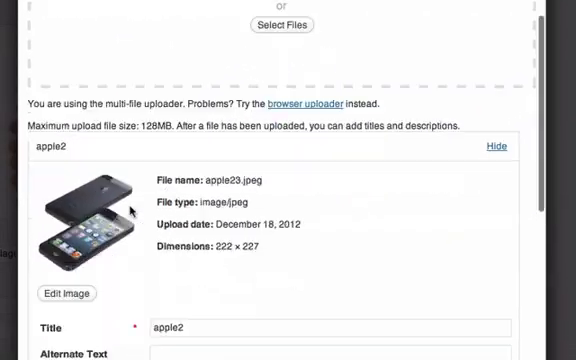
scroll("down", 3)
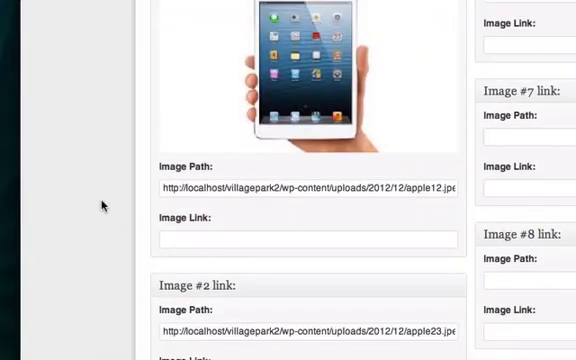
left_click(272, 288)
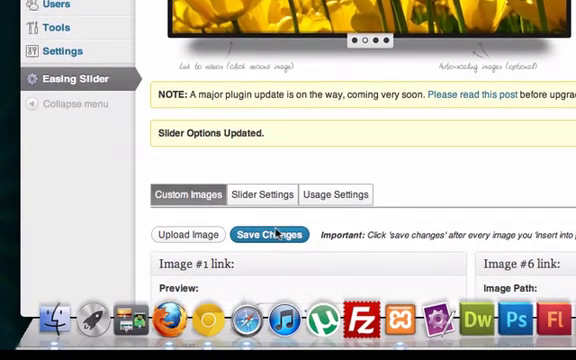
scroll("down", 3)
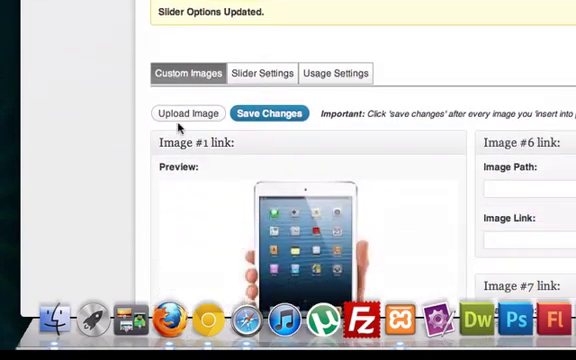
left_click(184, 112)
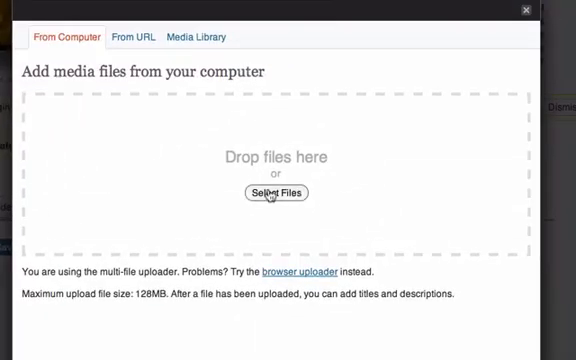
left_click(274, 192)
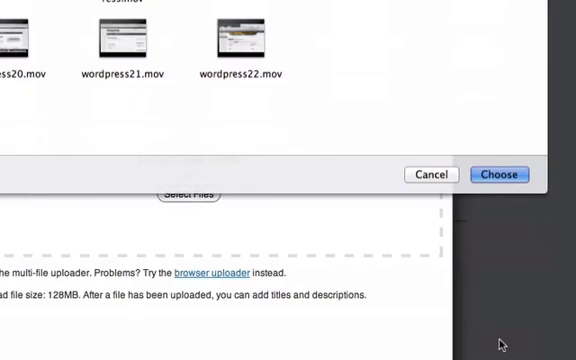
left_click(504, 174)
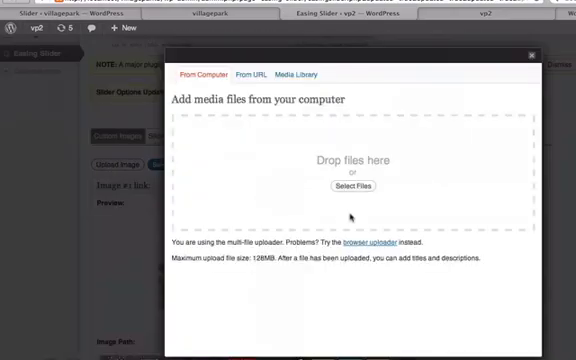
left_click(352, 188)
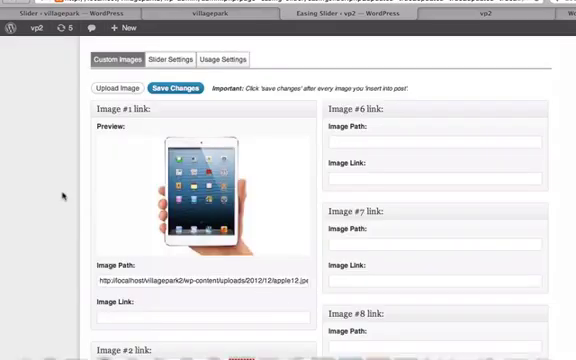
scroll("down", 3)
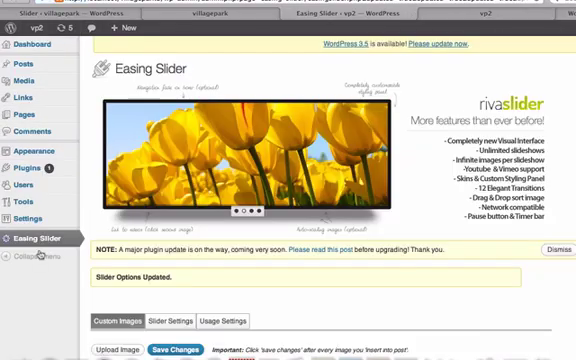
scroll("down", 3)
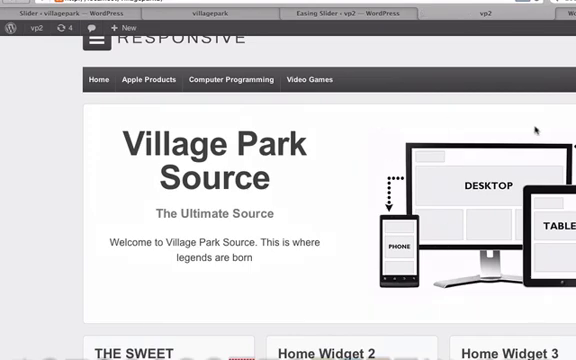
mouse_move(368, 190)
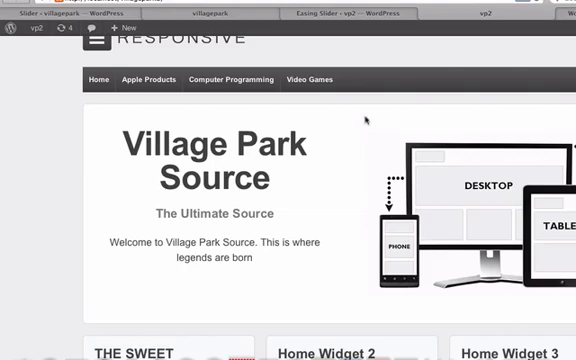
mouse_move(456, 128)
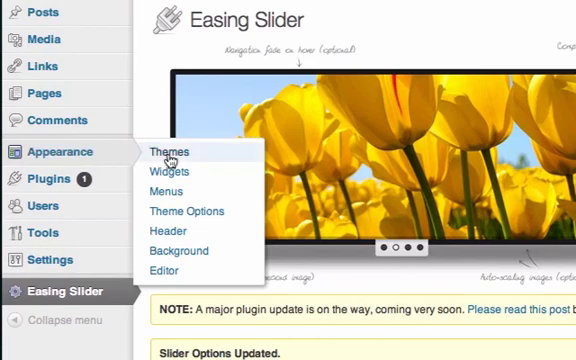
Enter the [easingslider] shortcode as the Home Page Featured Content and save the options
left_click(168, 152)
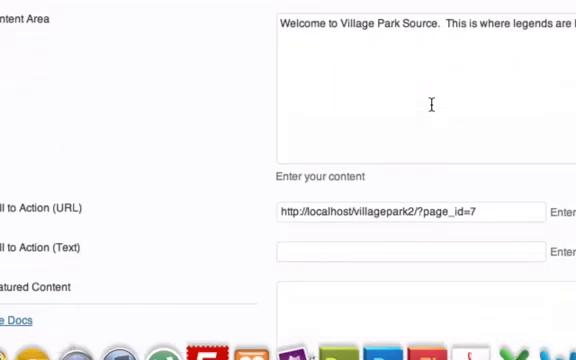
scroll("down", 3)
type("[")
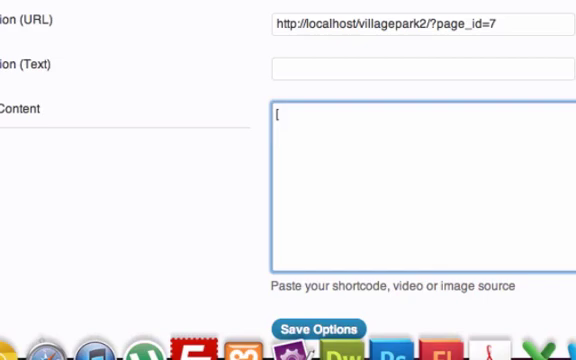
type("easingslider]")
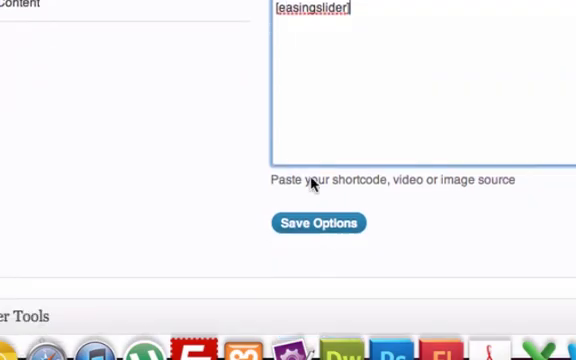
left_click(320, 222)
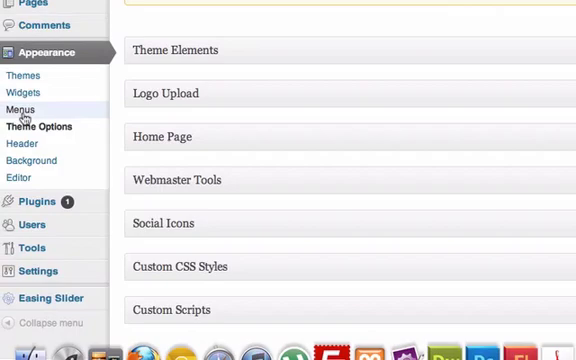
In Easing Slider's Slider Settings, change the slider height from 300 to 380 px
scroll("down", 3)
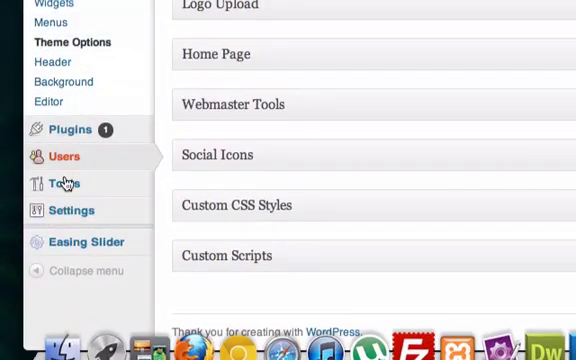
left_click(80, 242)
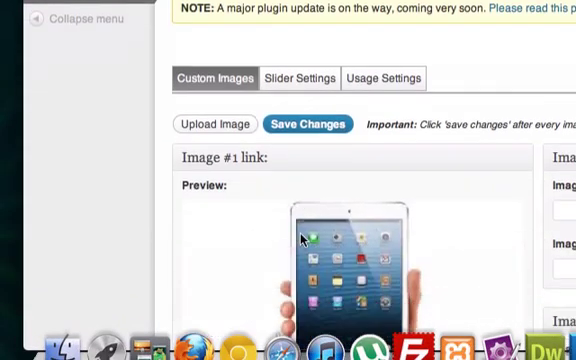
left_click(316, 78)
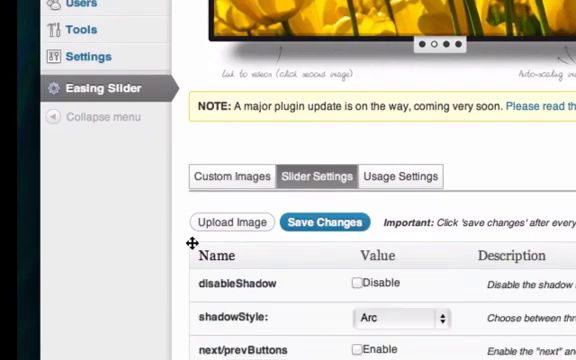
scroll("down", 3)
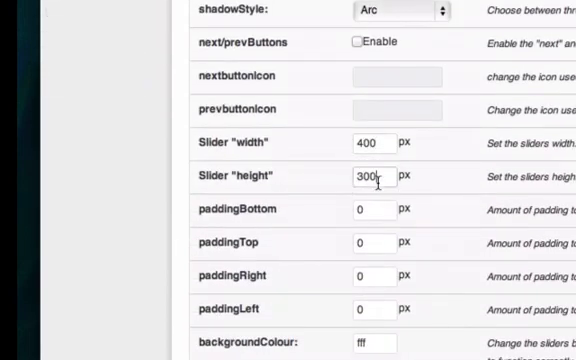
type("380")
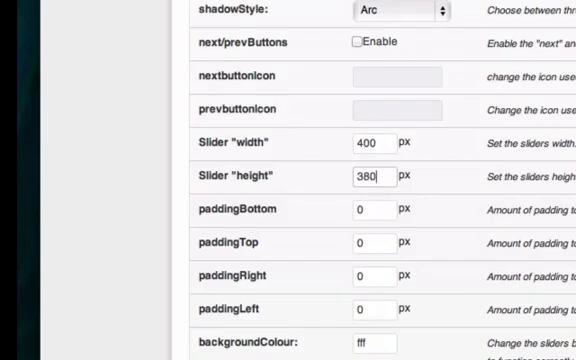
scroll("up", 3)
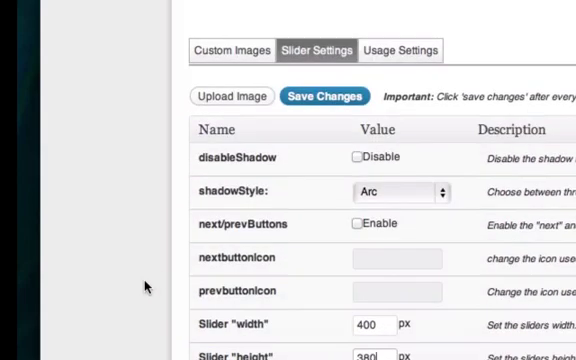